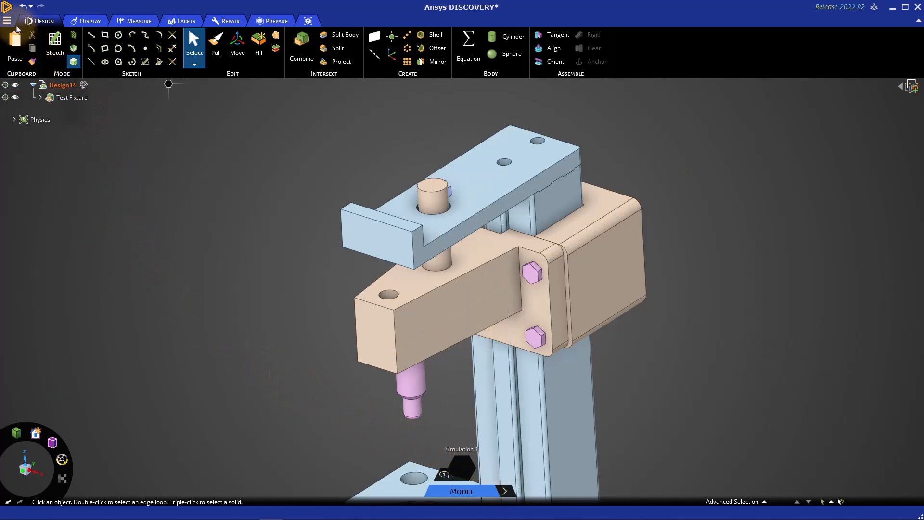
- Open and close the program settings from the main menu, then activate the Pull tool
left_click(6, 21)
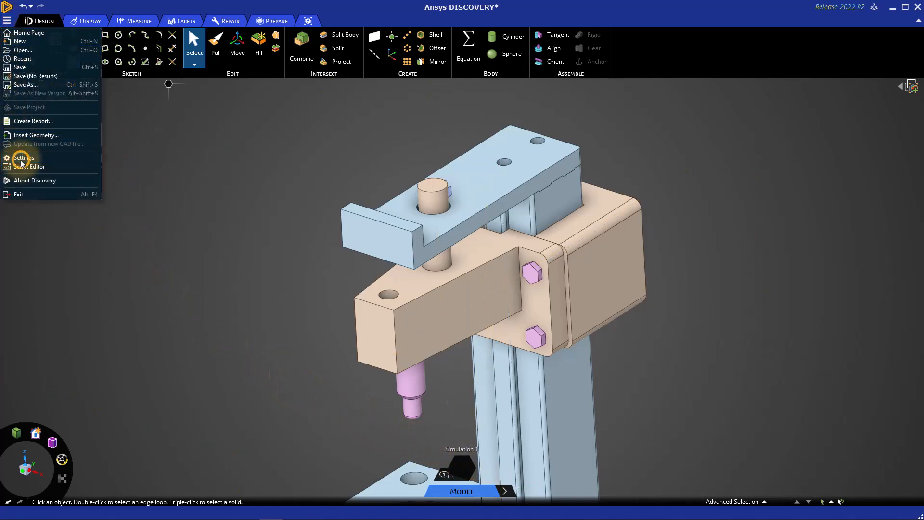
left_click(24, 157)
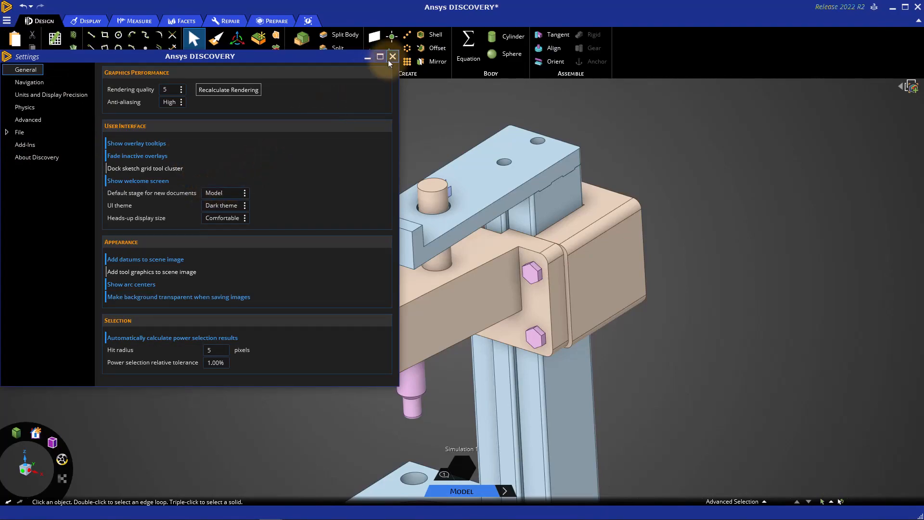
left_click(392, 56)
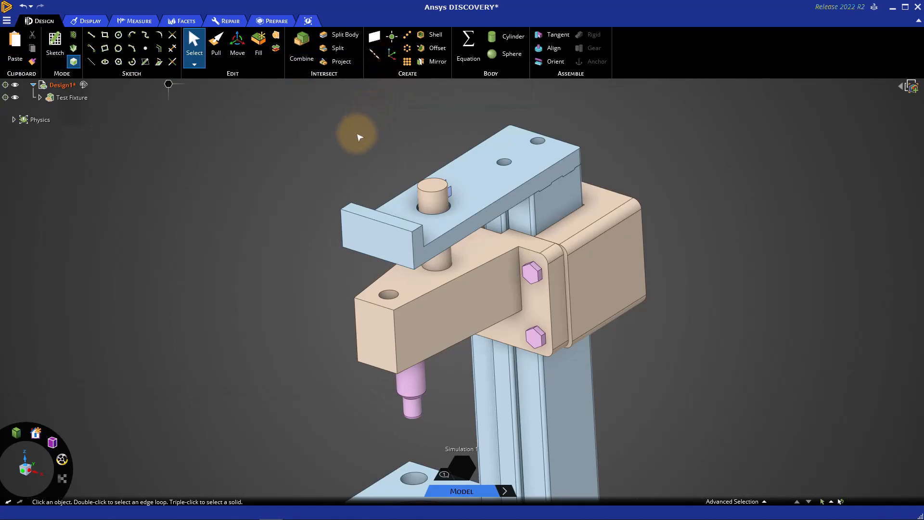
left_click(44, 21)
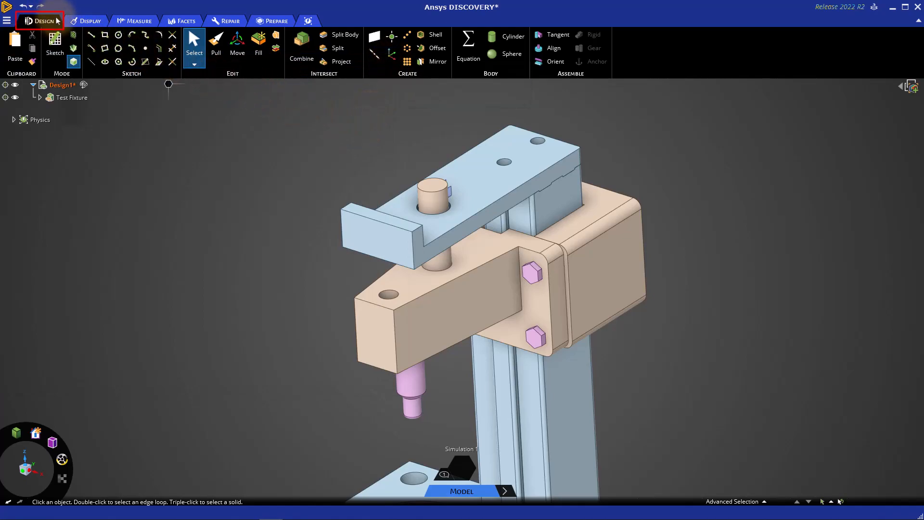
mouse_move(215, 43)
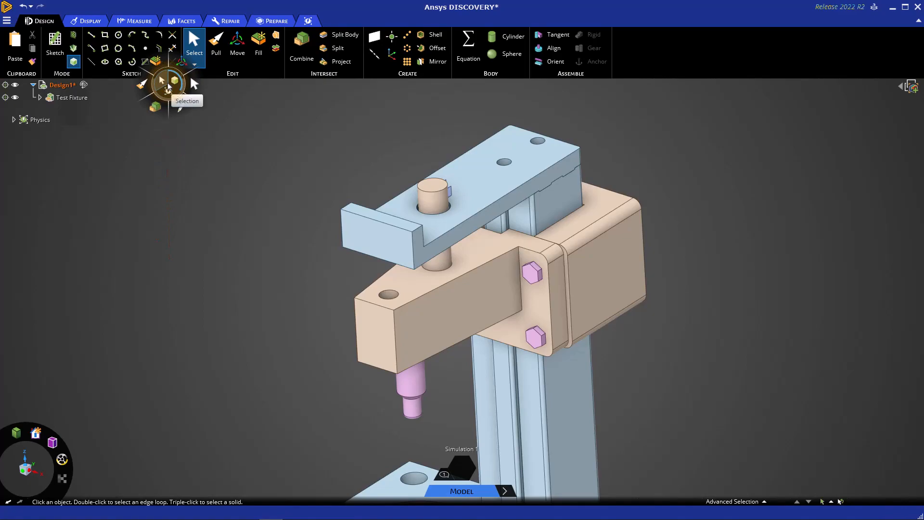
mouse_move(175, 82)
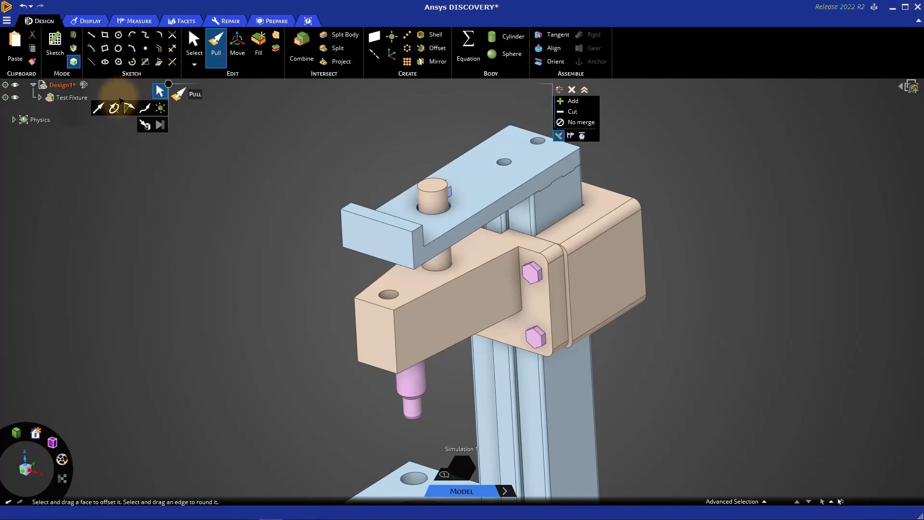
mouse_move(539, 110)
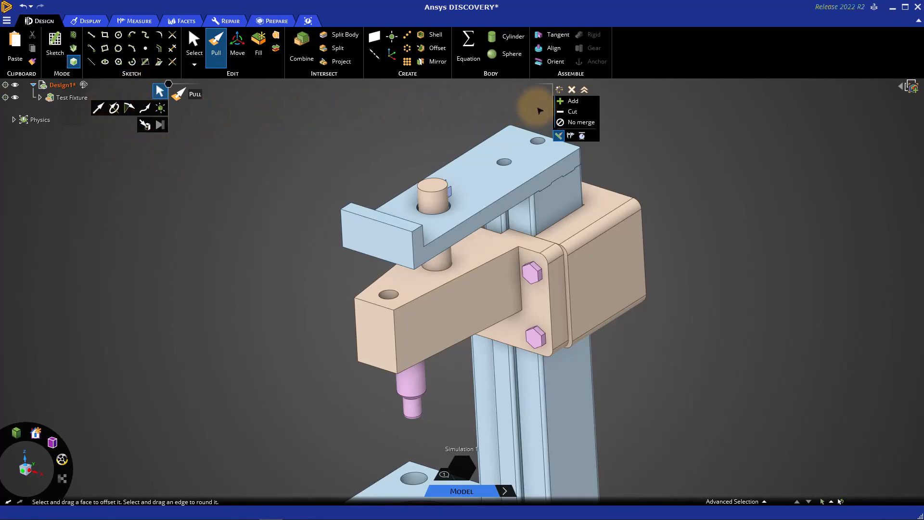
mouse_move(408, 94)
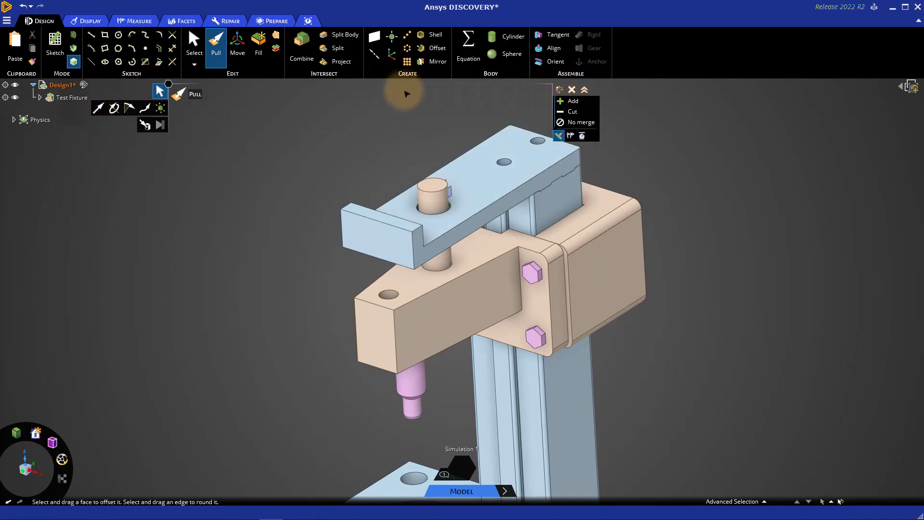
mouse_move(160, 91)
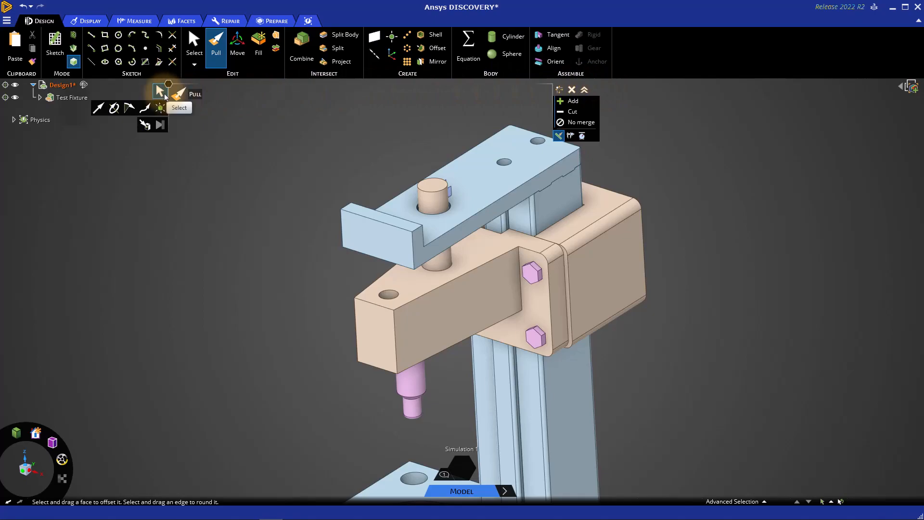
mouse_move(160, 124)
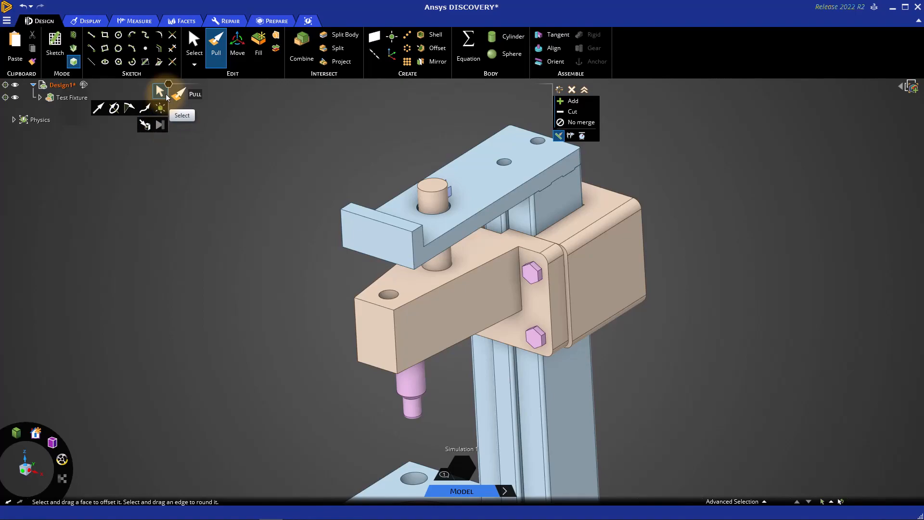
mouse_move(160, 108)
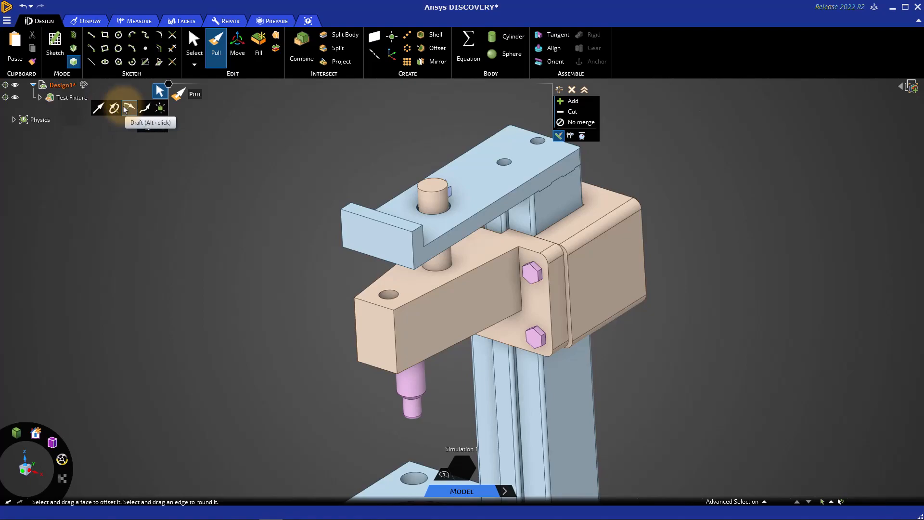
mouse_move(145, 107)
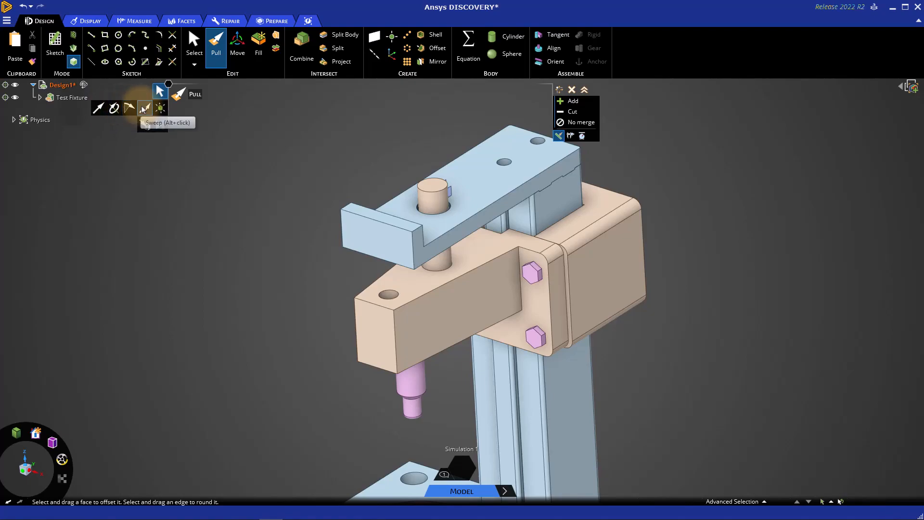
mouse_move(160, 108)
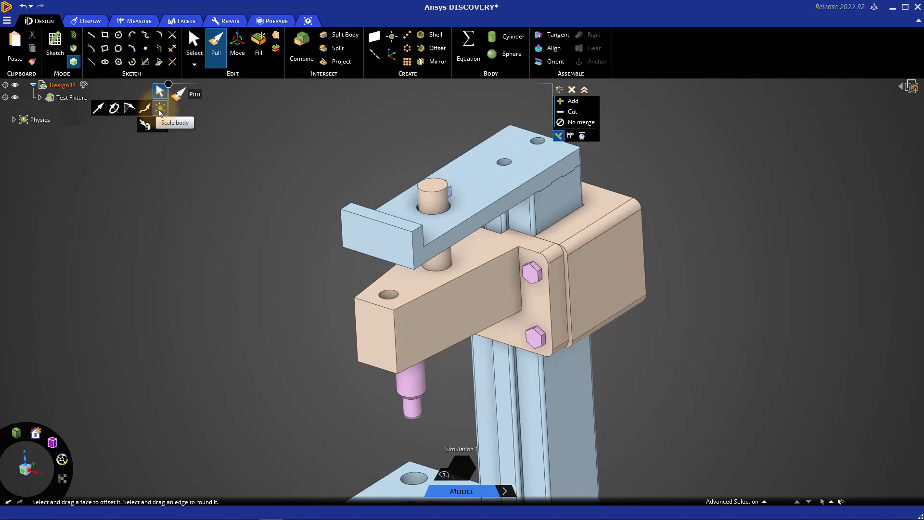
mouse_move(160, 125)
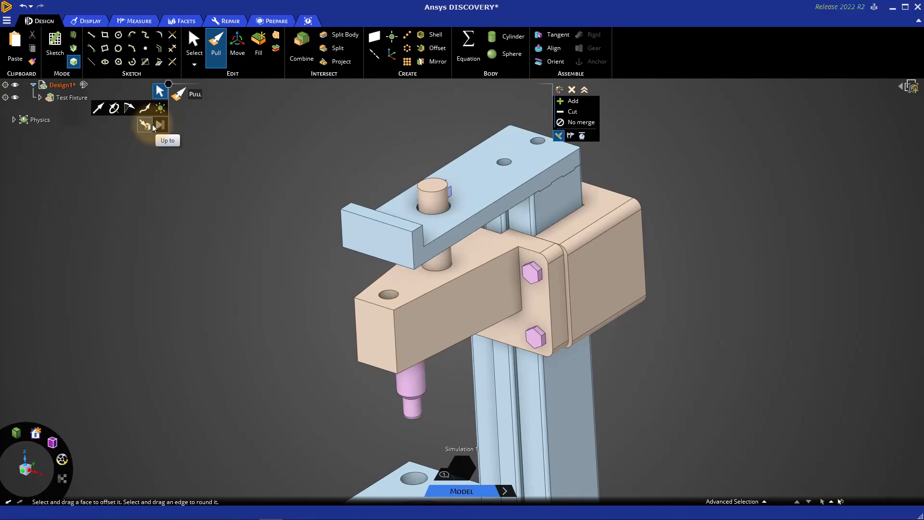
mouse_move(160, 125)
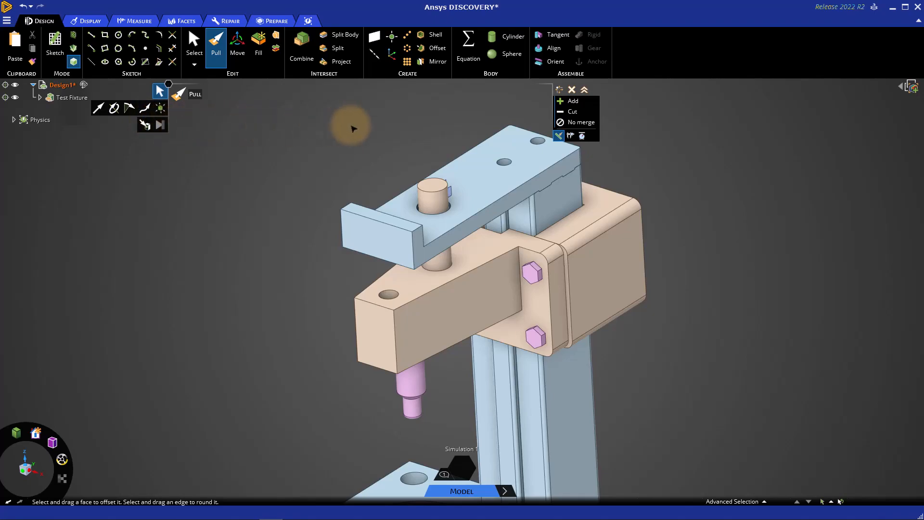
mouse_move(546, 112)
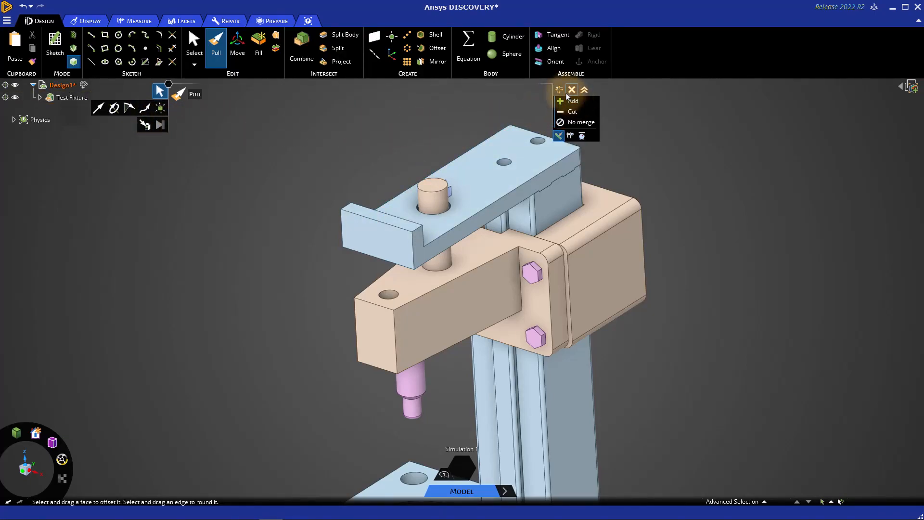
left_click(584, 90)
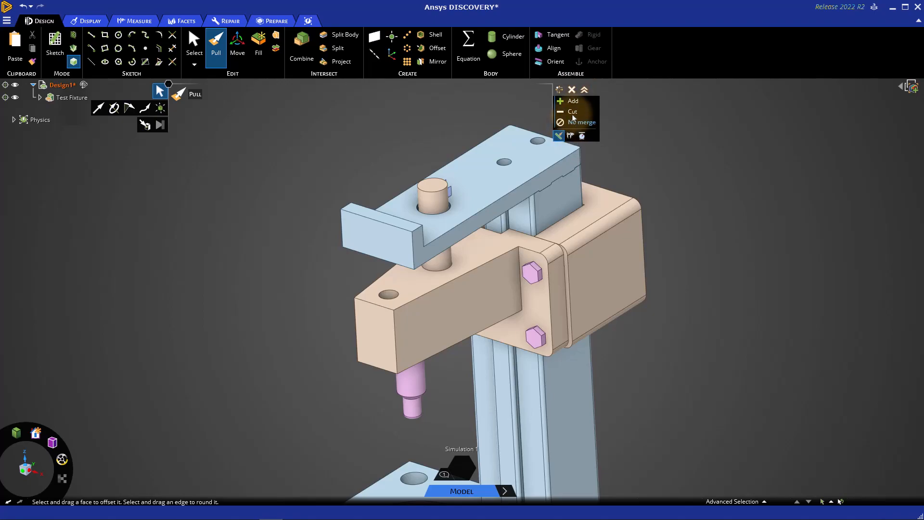
mouse_move(570, 136)
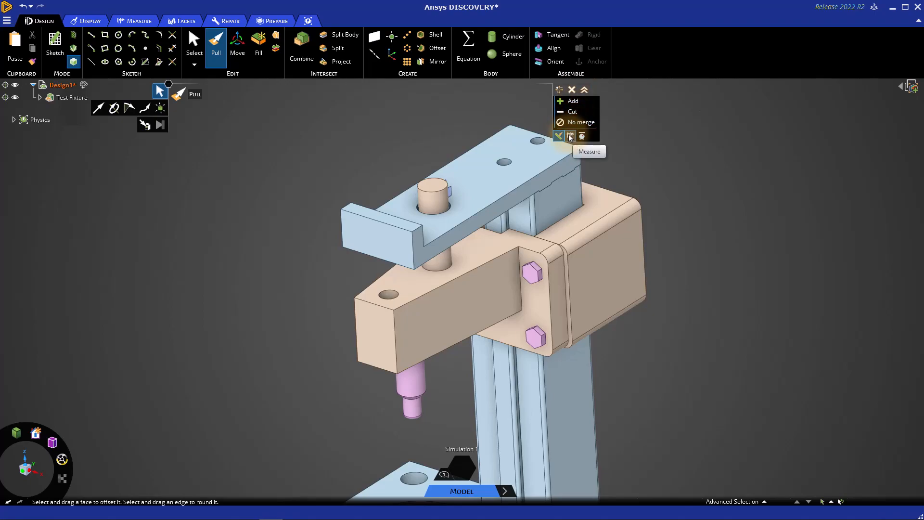
mouse_move(559, 136)
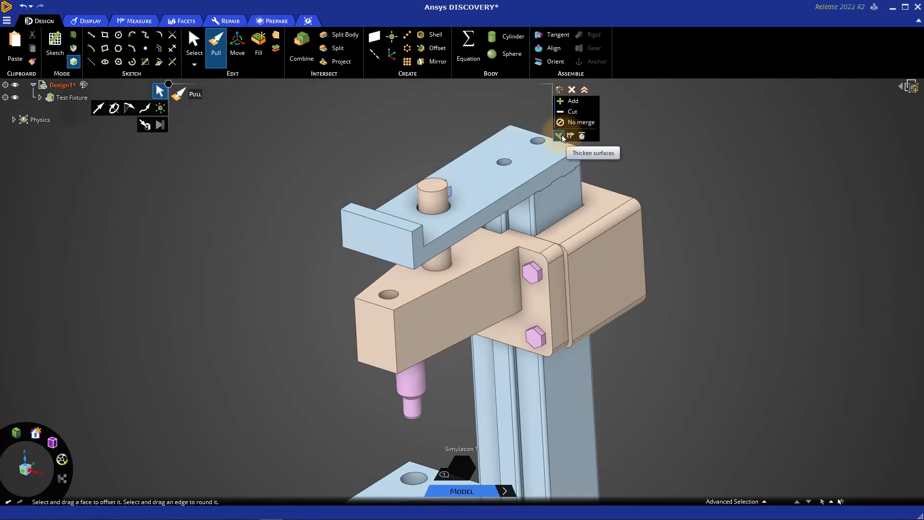
mouse_move(581, 135)
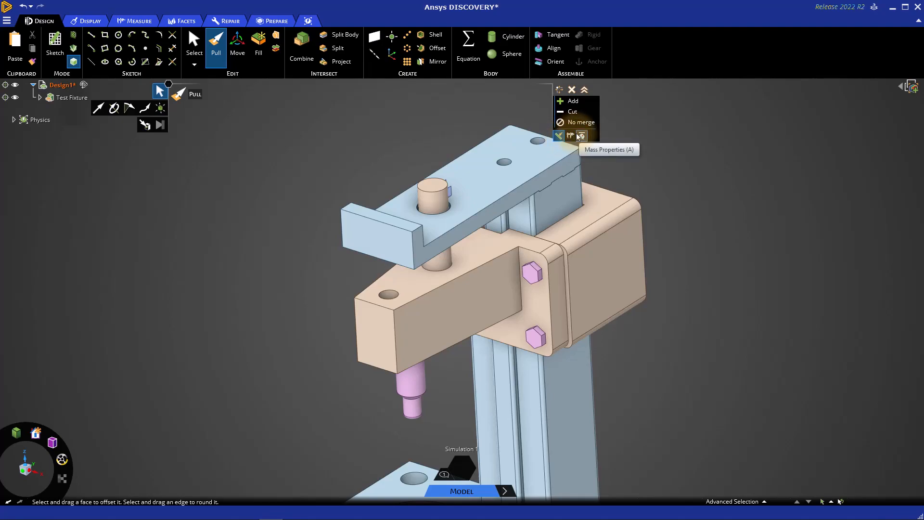
mouse_move(578, 136)
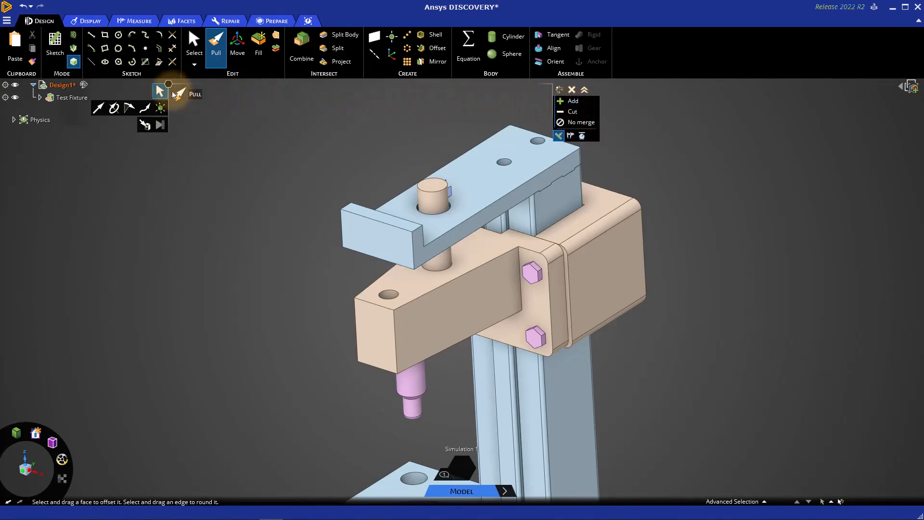
mouse_move(160, 90)
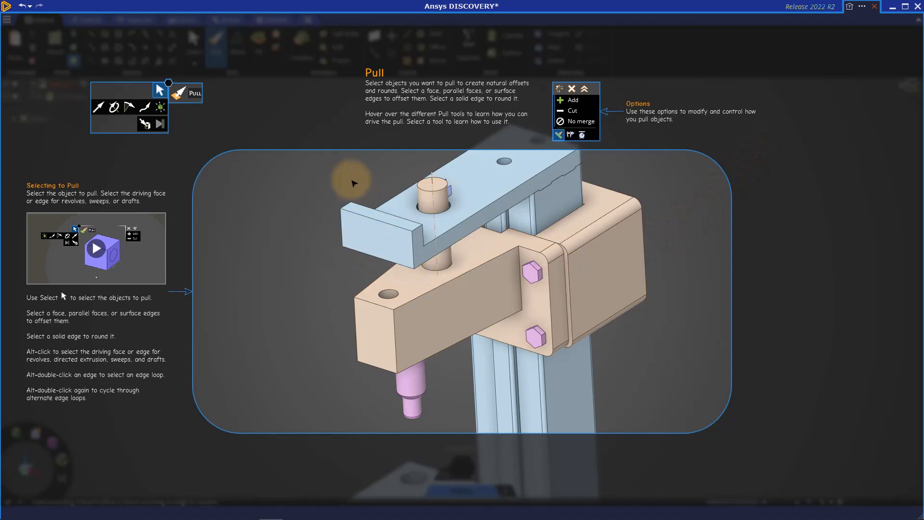
mouse_move(365, 81)
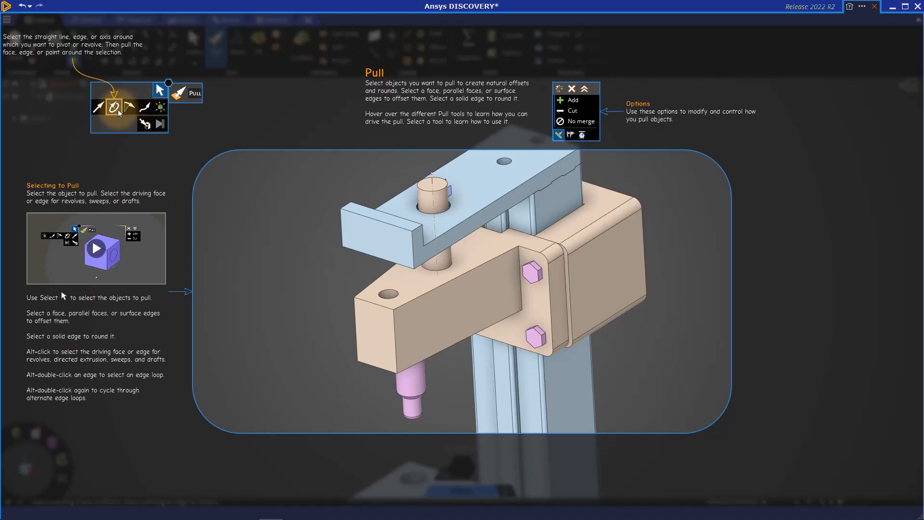
- Choose Revolve in the Pull tool guides, read its help, then close the help overlay
left_click(113, 107)
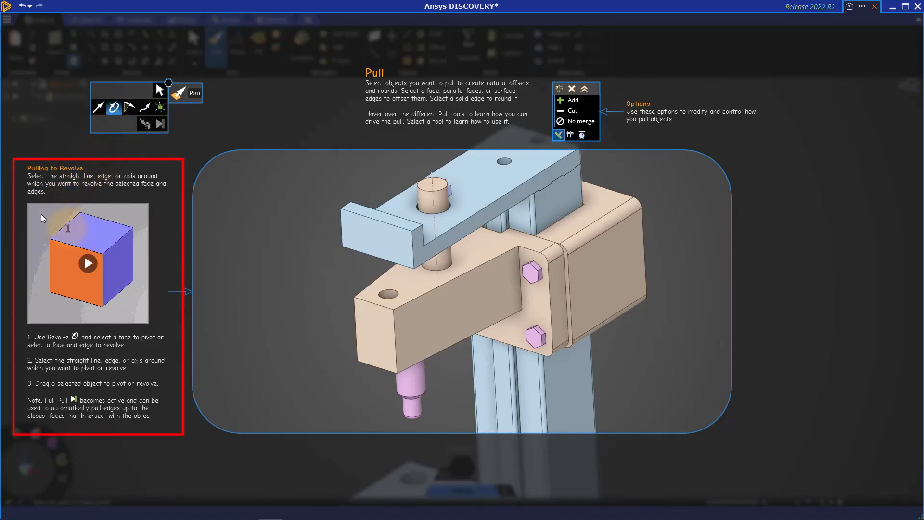
left_click(88, 263)
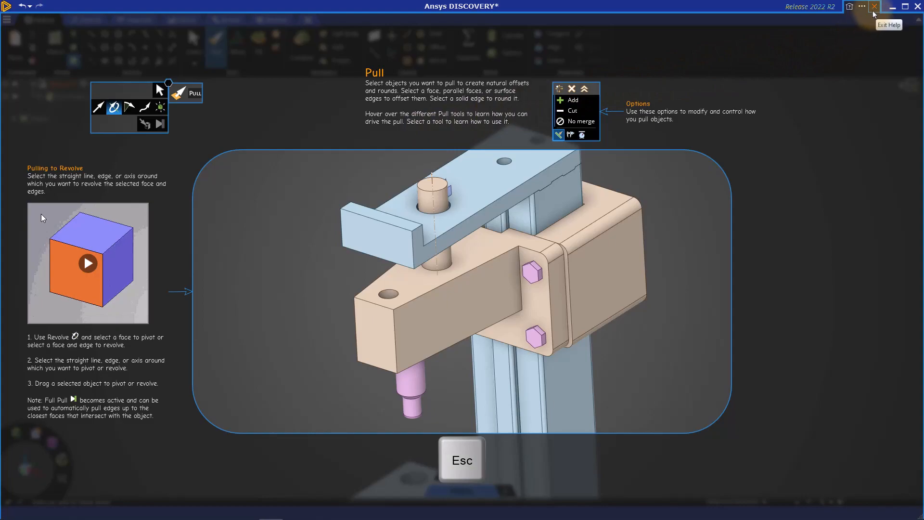
left_click(874, 6)
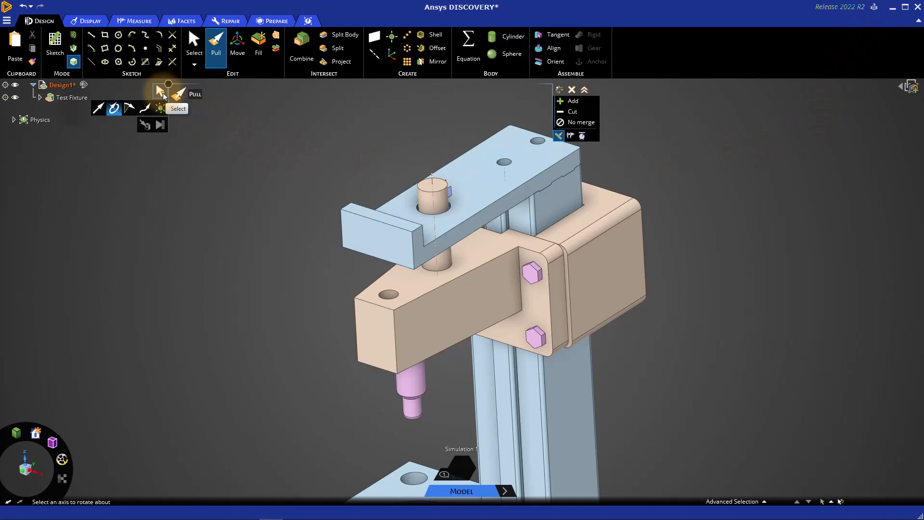
left_click(376, 235)
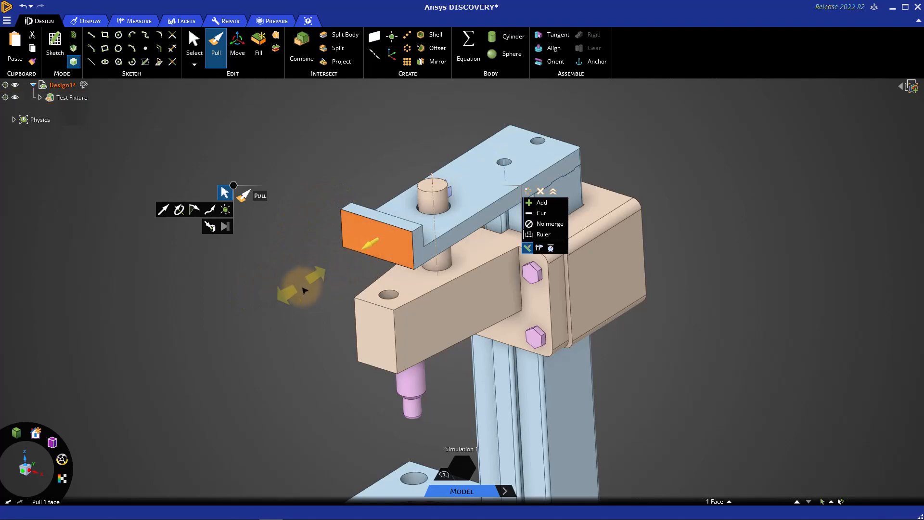
left_click_drag(302, 289, 258, 310)
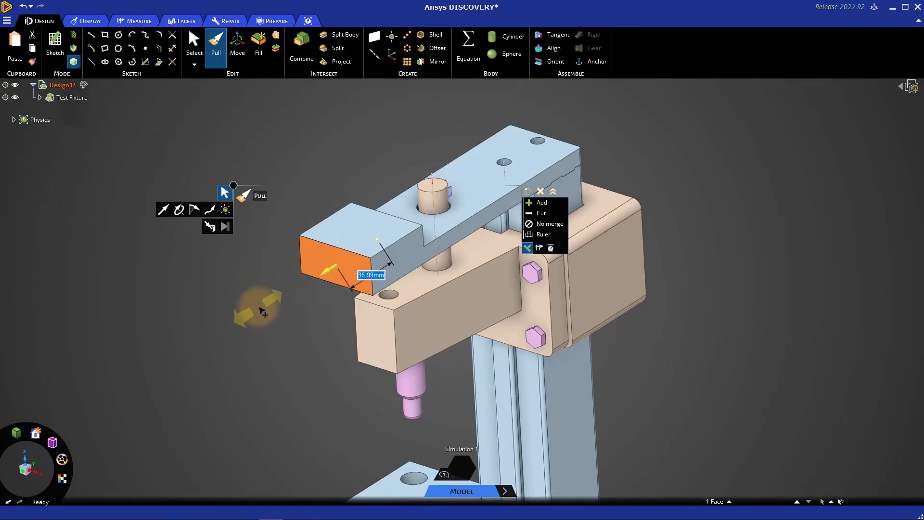
left_click_drag(262, 309, 289, 292)
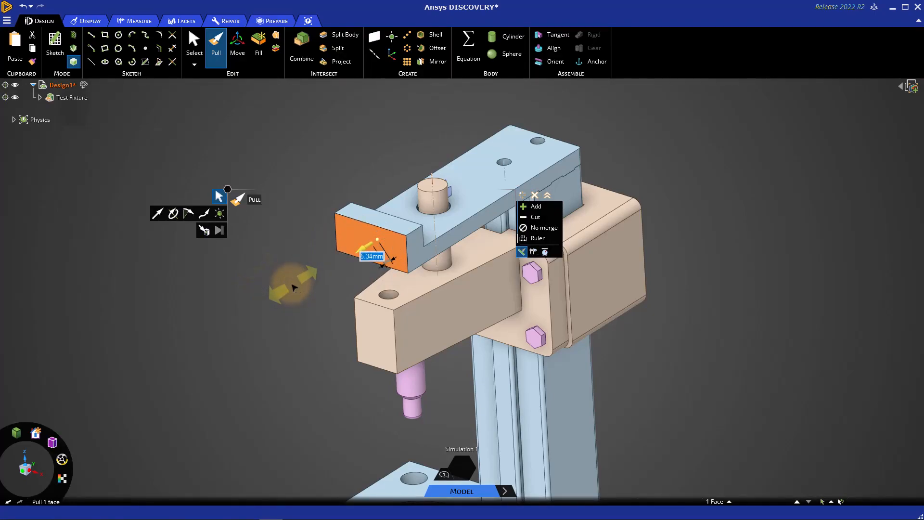
type("20mm")
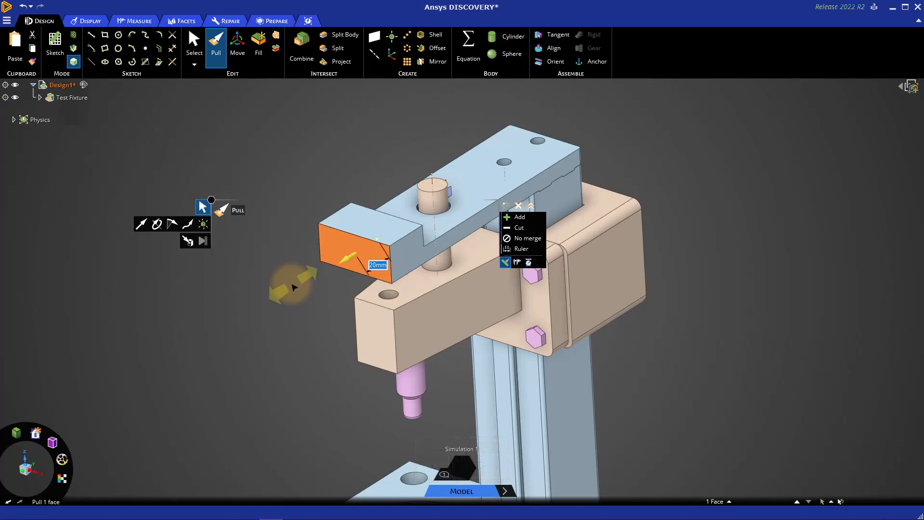
mouse_move(288, 277)
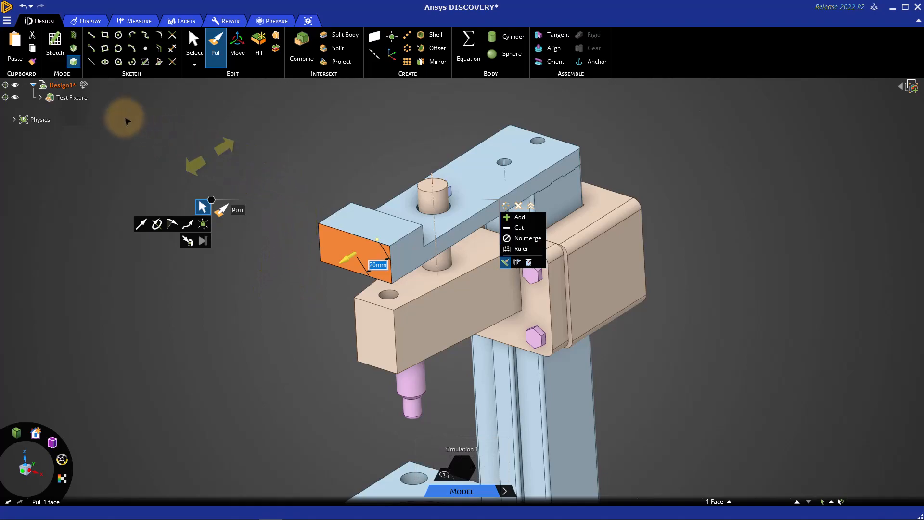
mouse_move(22, 8)
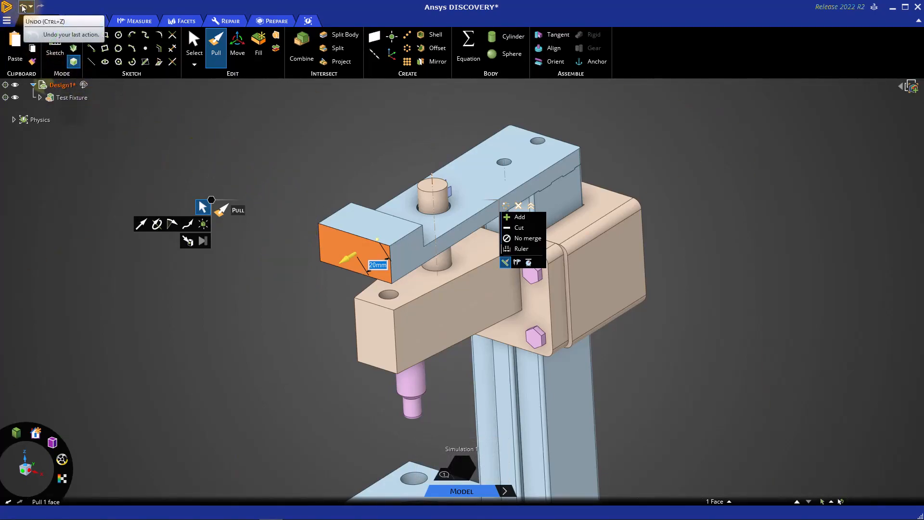
key("Ctrl+z")
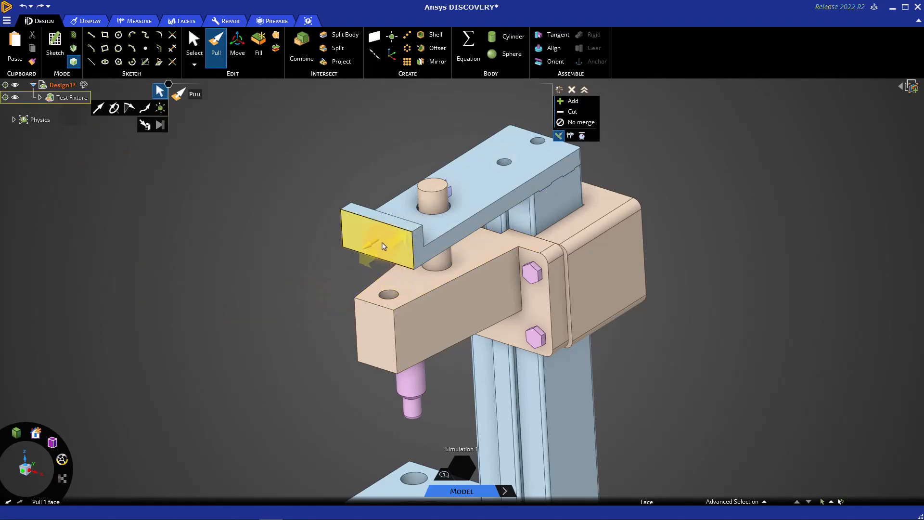
- Select and pull the blue arm's end face outward, then select the arm end's top face
left_click(377, 244)
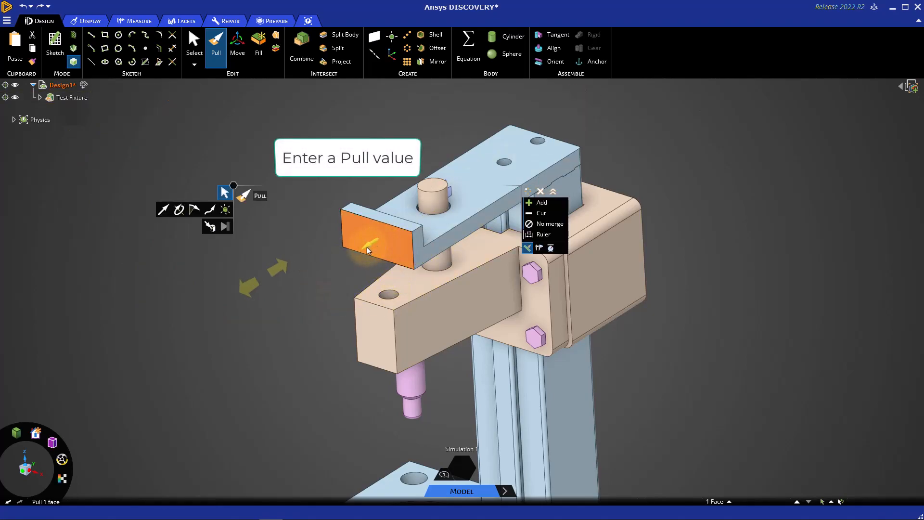
left_click_drag(370, 239, 336, 271)
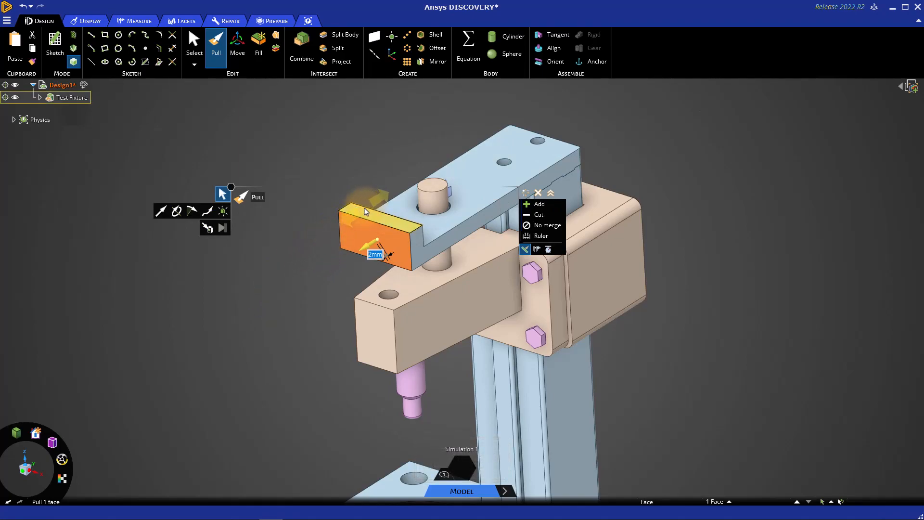
left_click(434, 188)
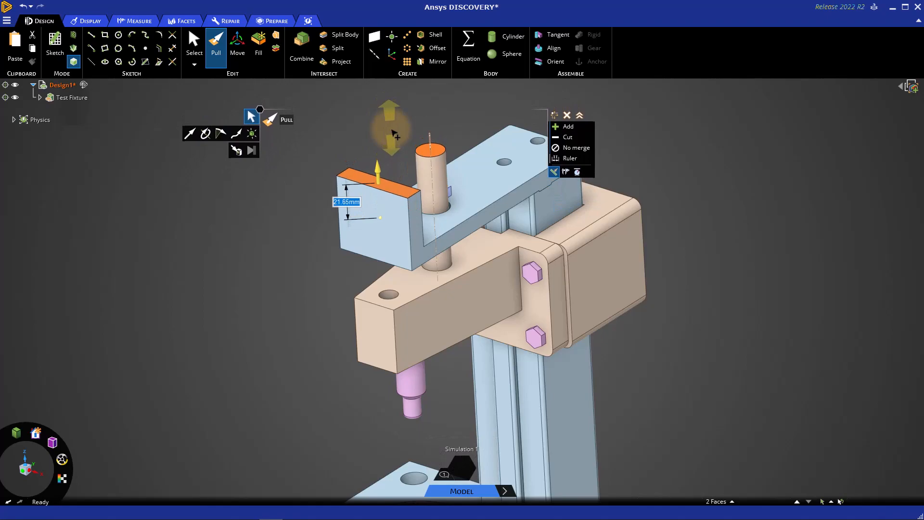
- Drag the Pull arrow to raise the arm end and pin tops about 25 mm
left_click_drag(388, 123, 396, 169)
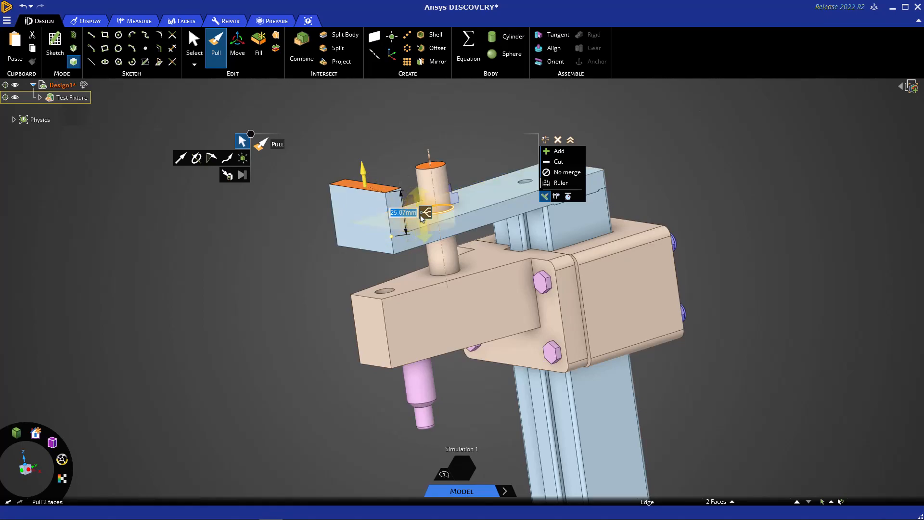
mouse_move(422, 215)
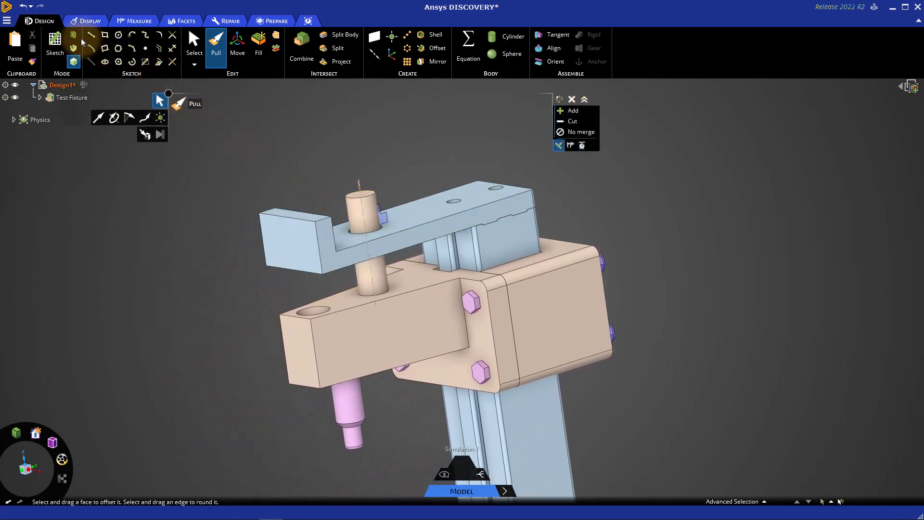
mouse_move(74, 35)
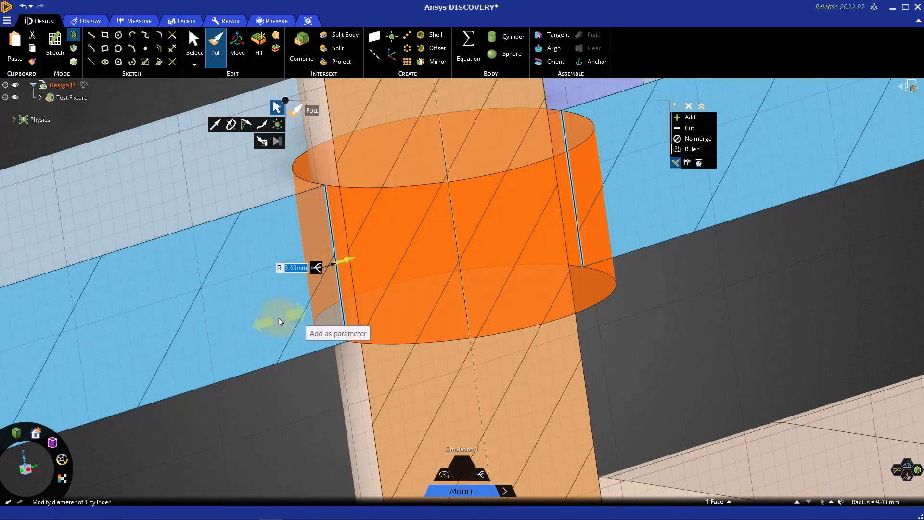
- Change the pin diameter, then pull the beige face Up To the blue part
left_click_drag(339, 265, 345, 265)
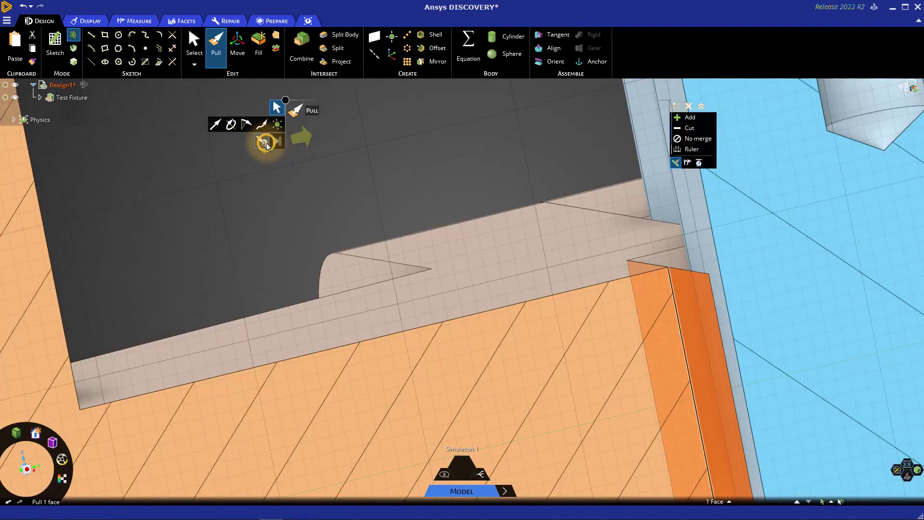
left_click(261, 141)
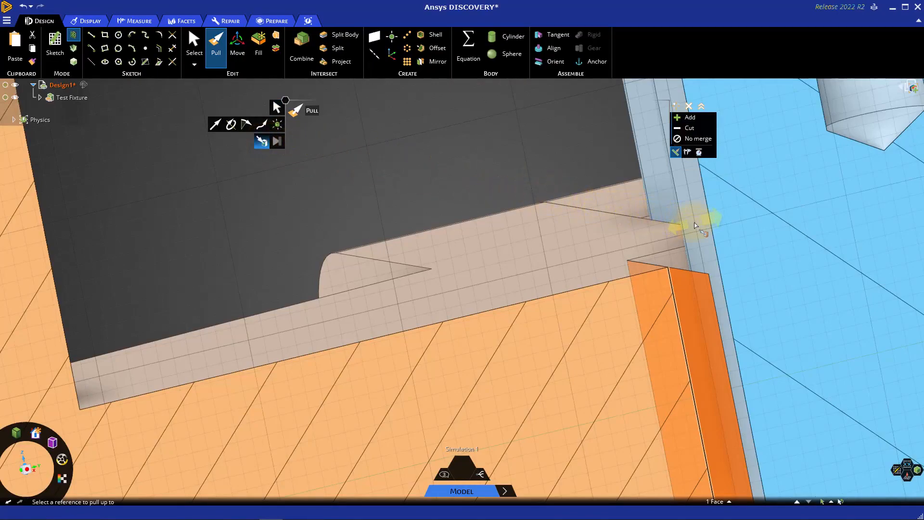
left_click_drag(695, 224, 707, 221)
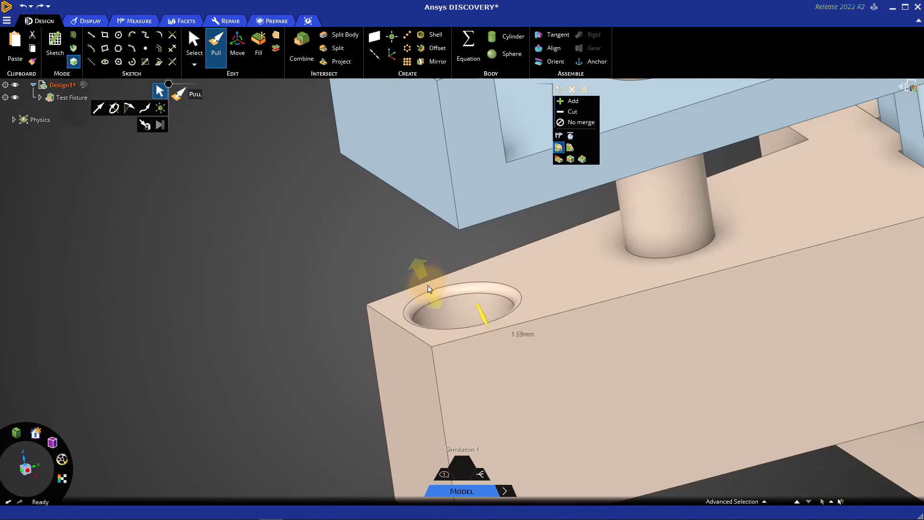
- Offset the hole's rim about 1.59 mm and start pulling the arm's end face
left_click_drag(427, 288, 426, 280)
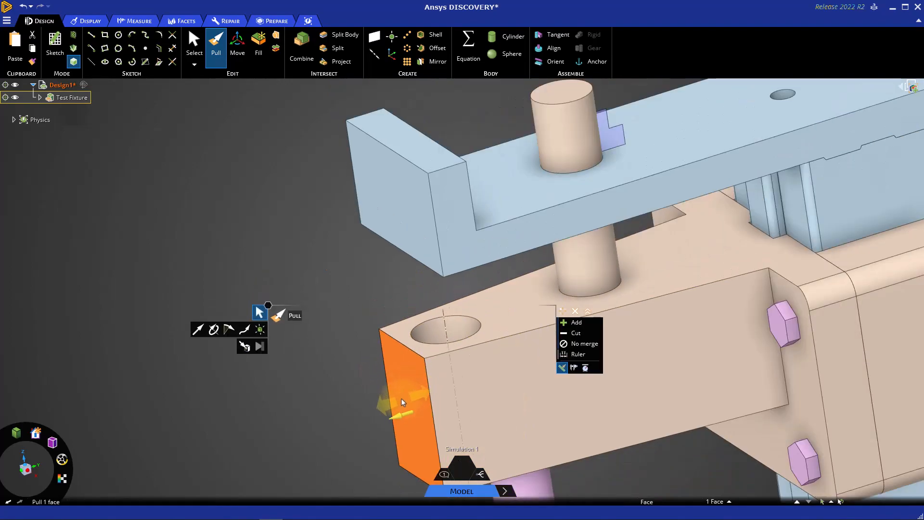
left_click_drag(395, 406, 377, 403)
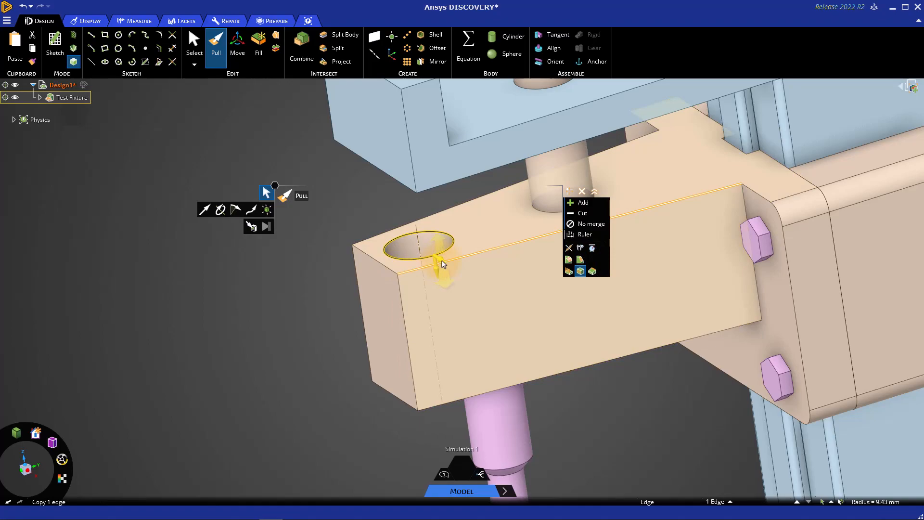
- Switch the pull to copy the hole edge instead of moving it
key("Tab")
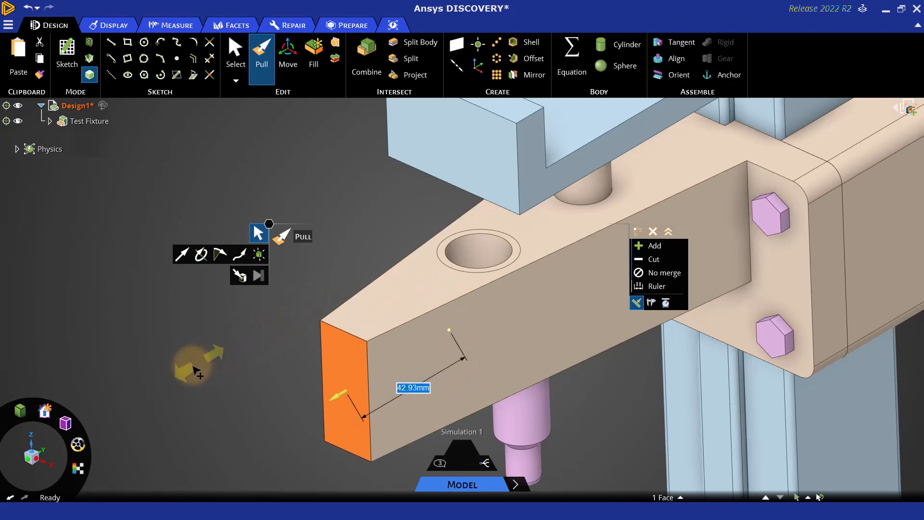
- Drag the beige arm's end face outward to pull a copy of it
left_click_drag(198, 370, 318, 324)
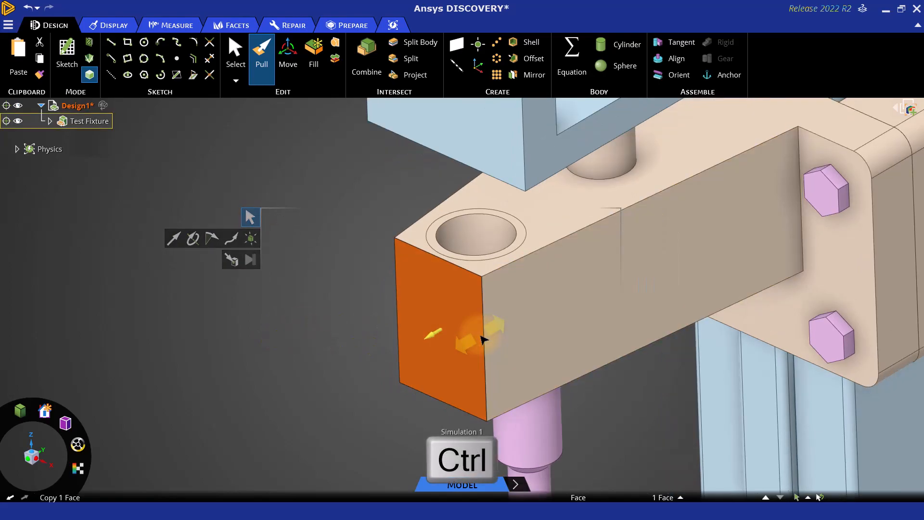
mouse_move(487, 348)
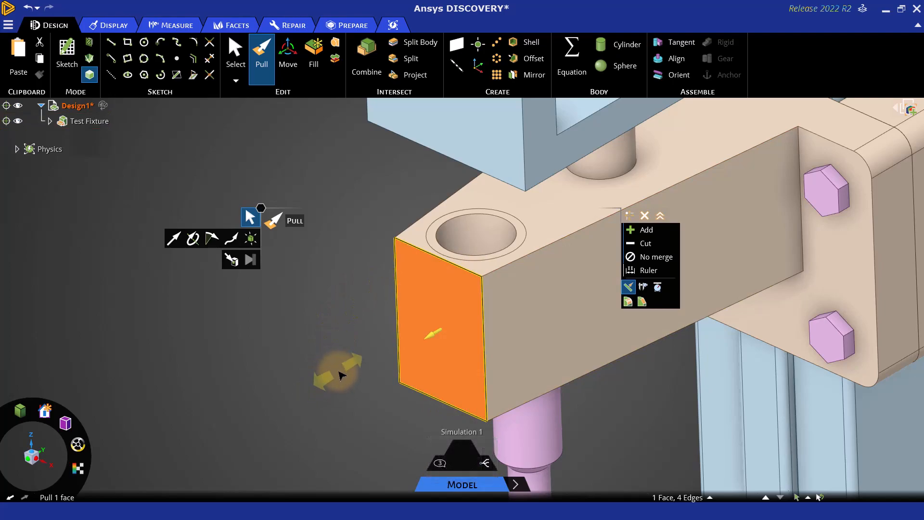
mouse_move(273, 398)
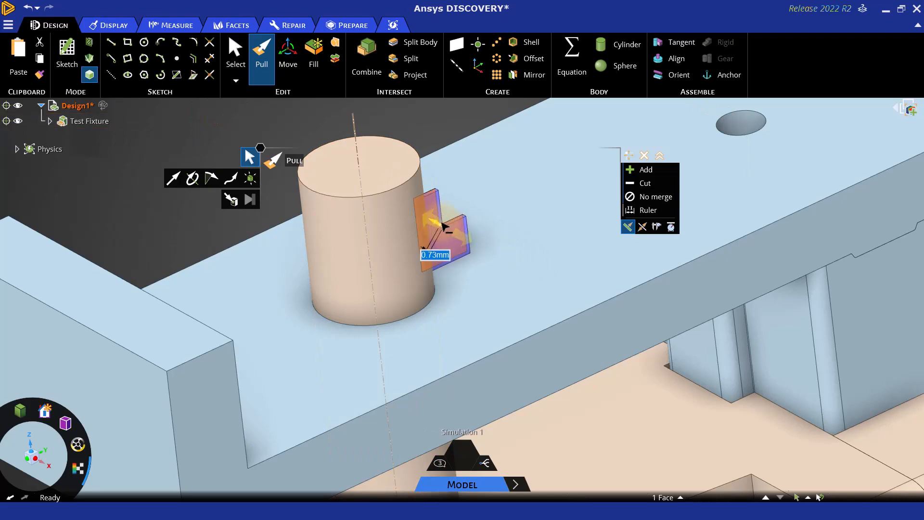
- Resize the L-shaped profile, switch to Revolve, and pick the cylinder axis
left_click_drag(445, 230, 495, 265)
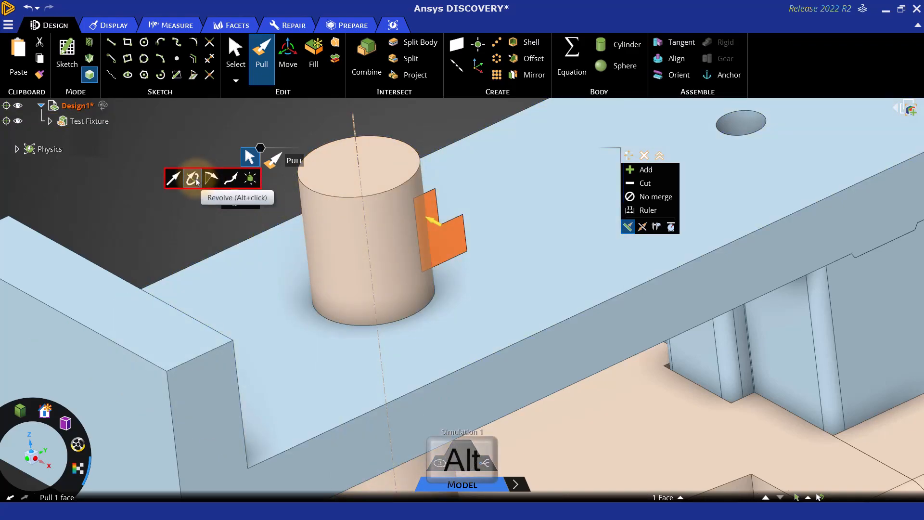
left_click(192, 178)
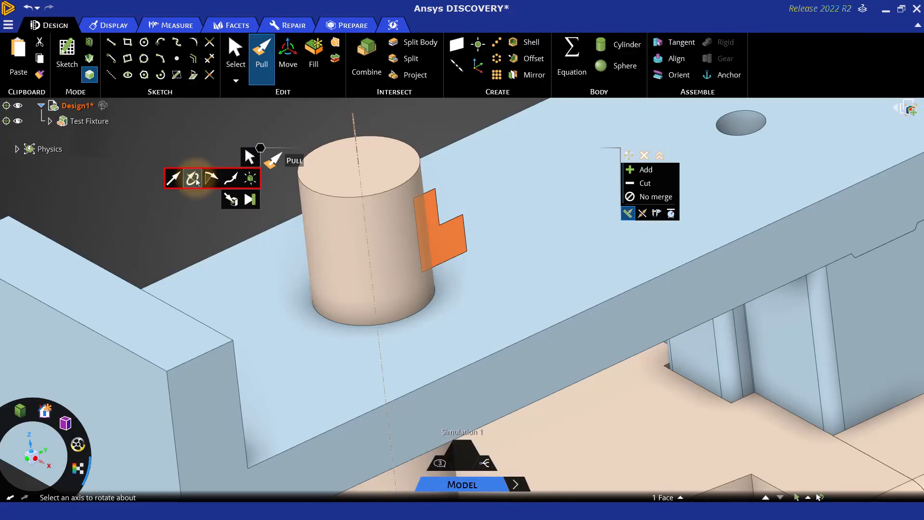
left_click(191, 178)
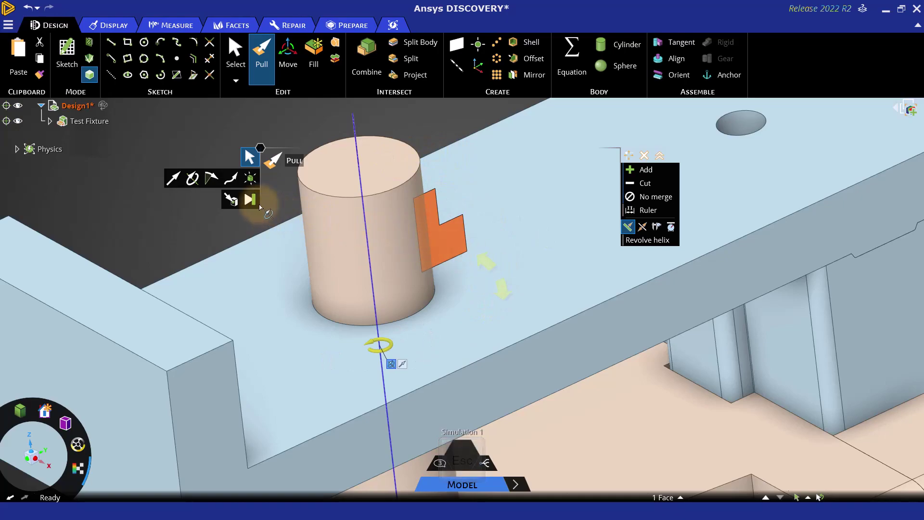
left_click(250, 199)
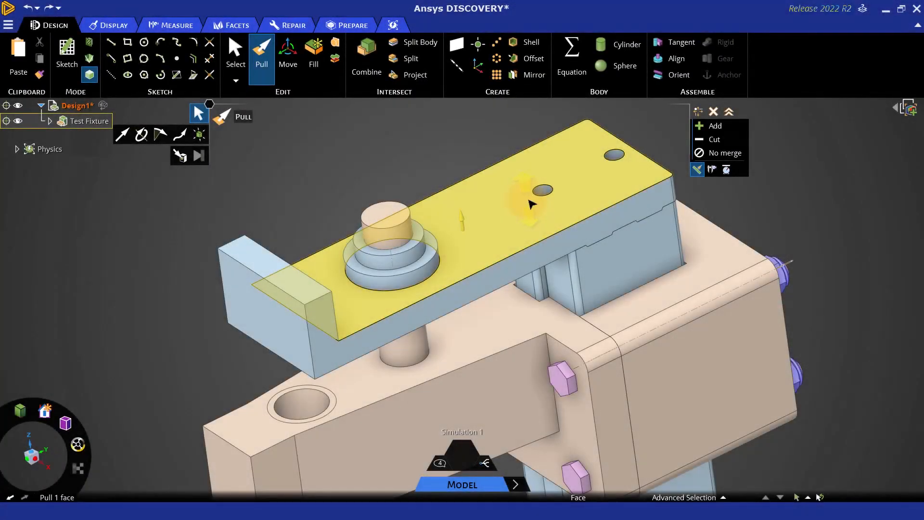
- Open the context menu on the model to set up the sweep
right_click(529, 202)
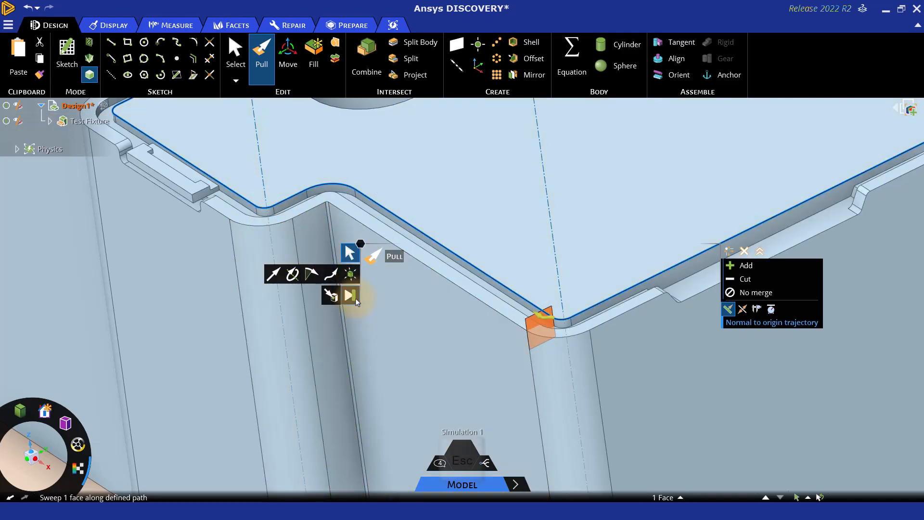
mouse_move(350, 297)
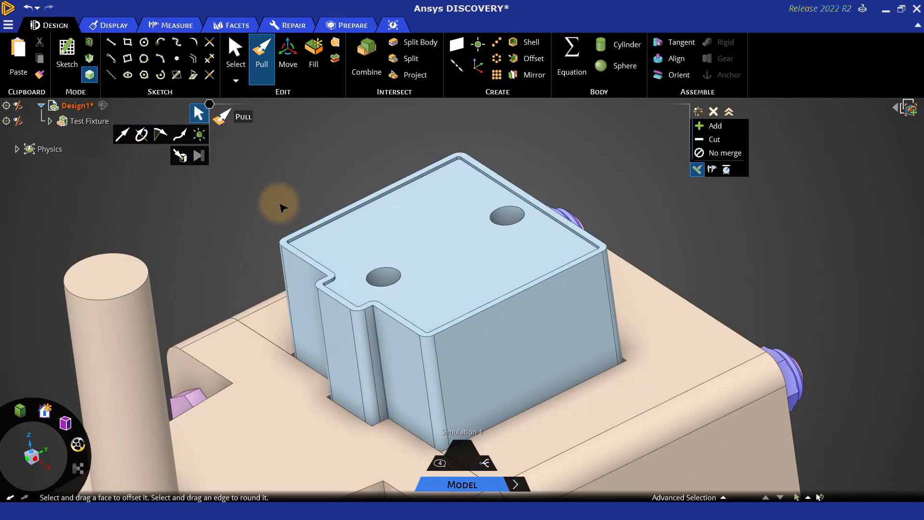
mouse_move(282, 200)
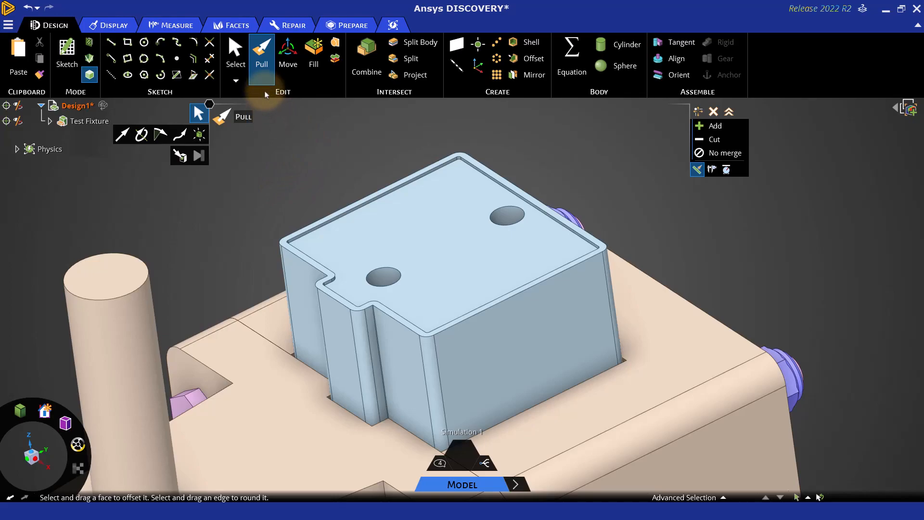
- Exit the Pull tool and switch back to the Select tool in the Design ribbon
left_click(235, 51)
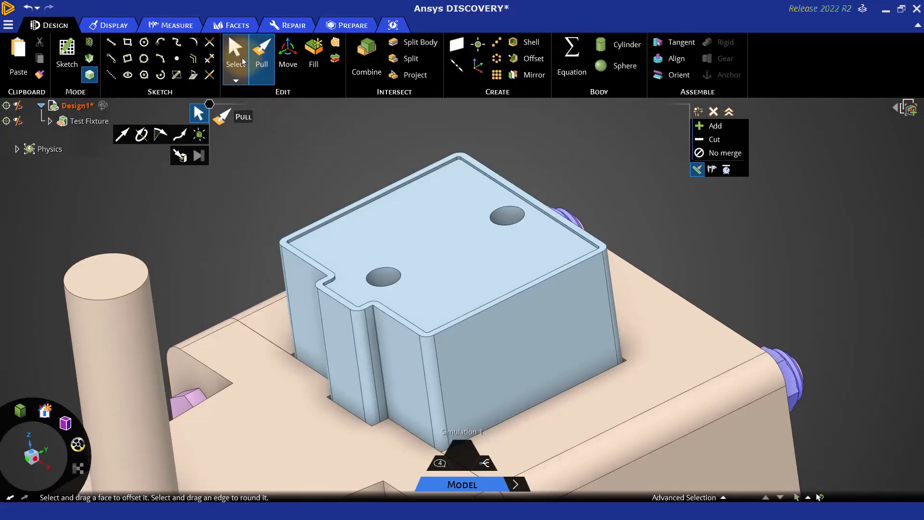
left_click(236, 53)
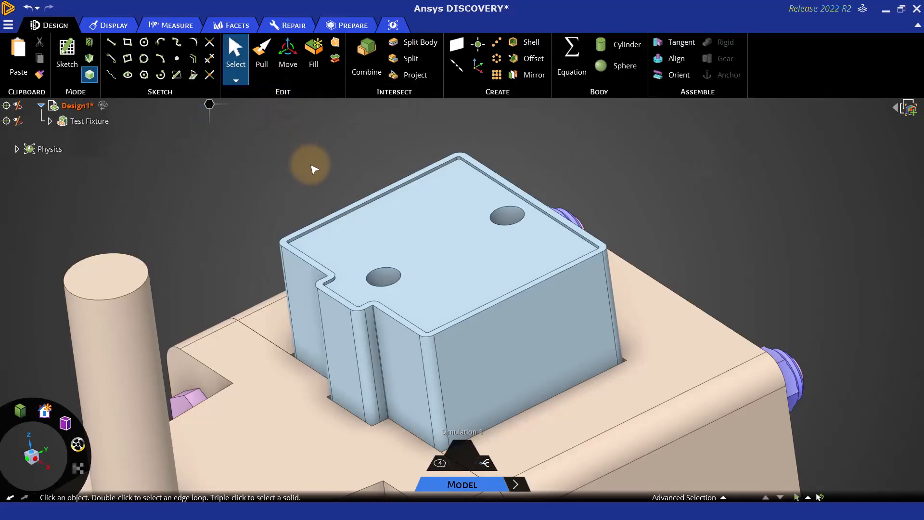